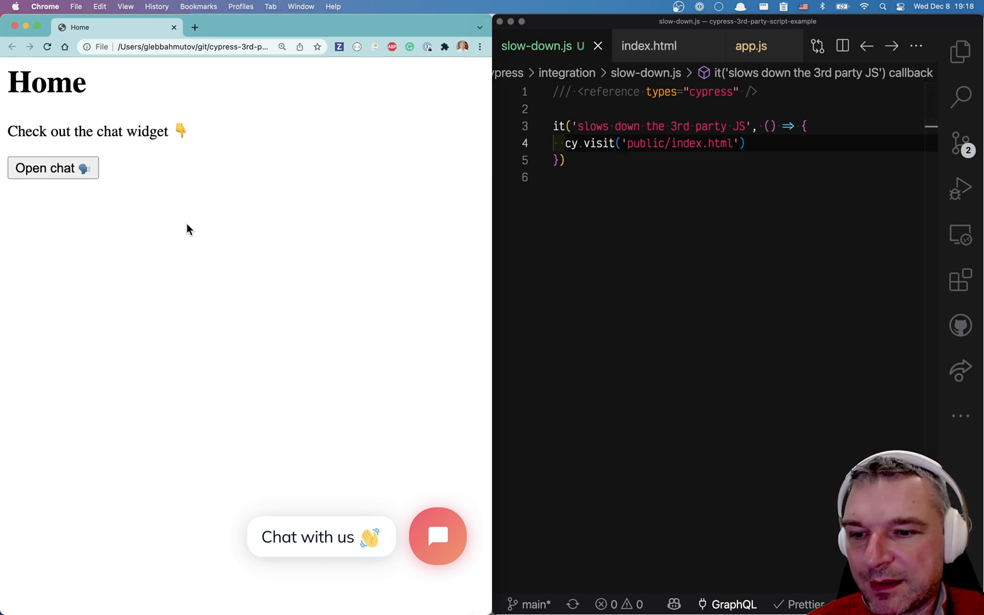
mouse_move(365, 523)
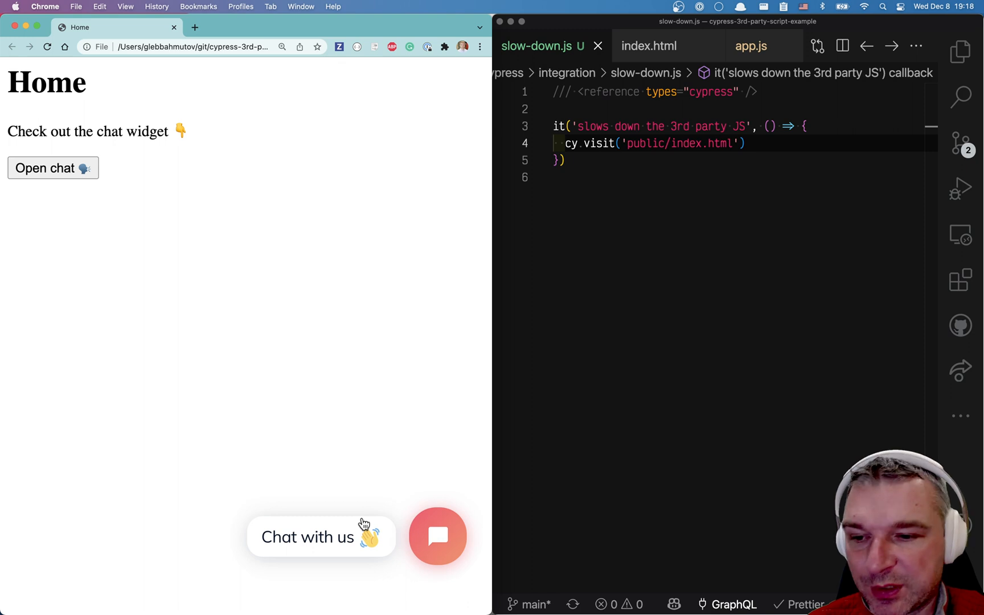
Try the chat widget open and minimize, then show app.js with the tidioChatApi.open() click handler
click(438, 536)
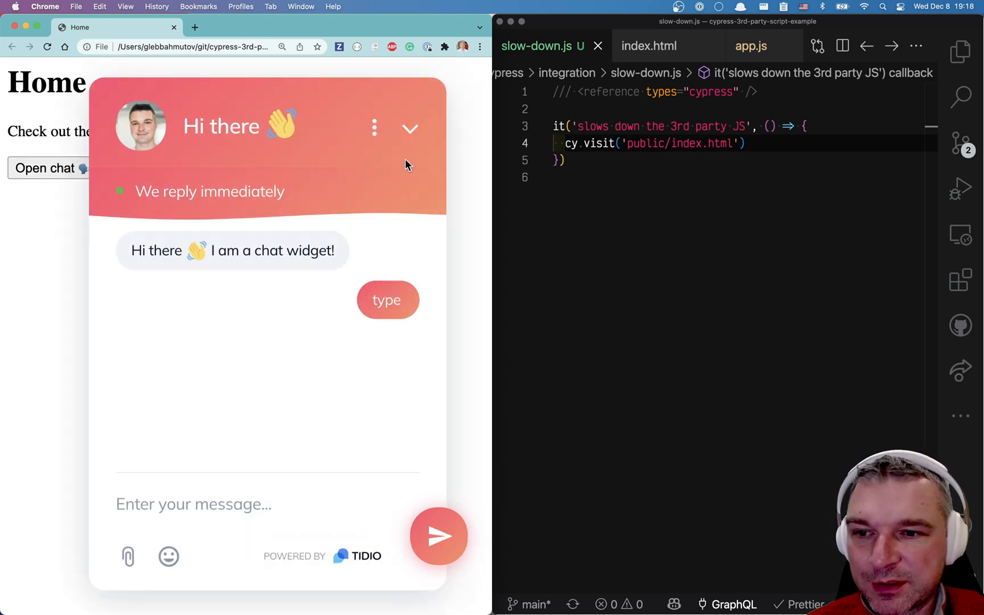
click(409, 128)
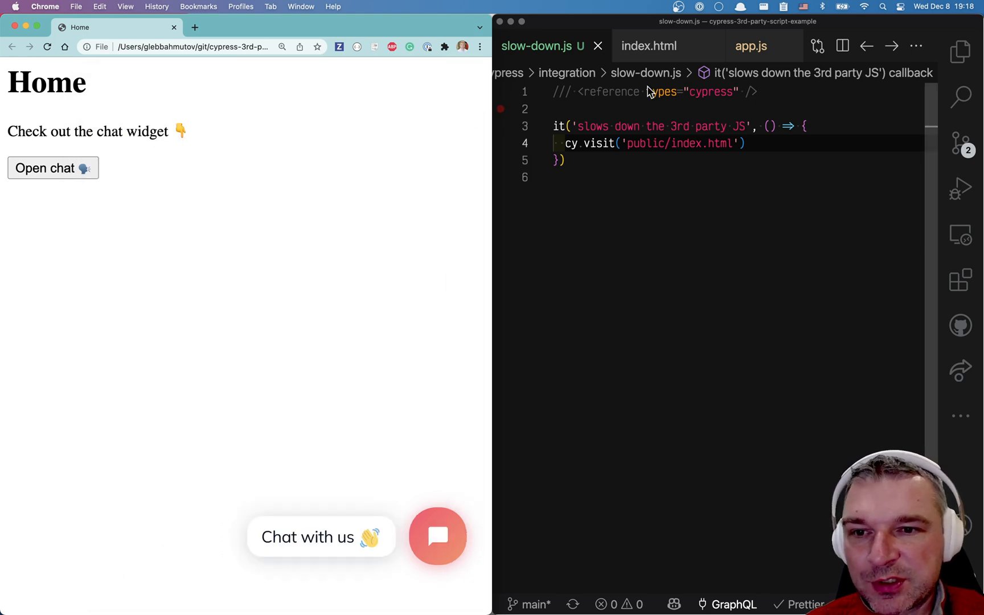
click(648, 46)
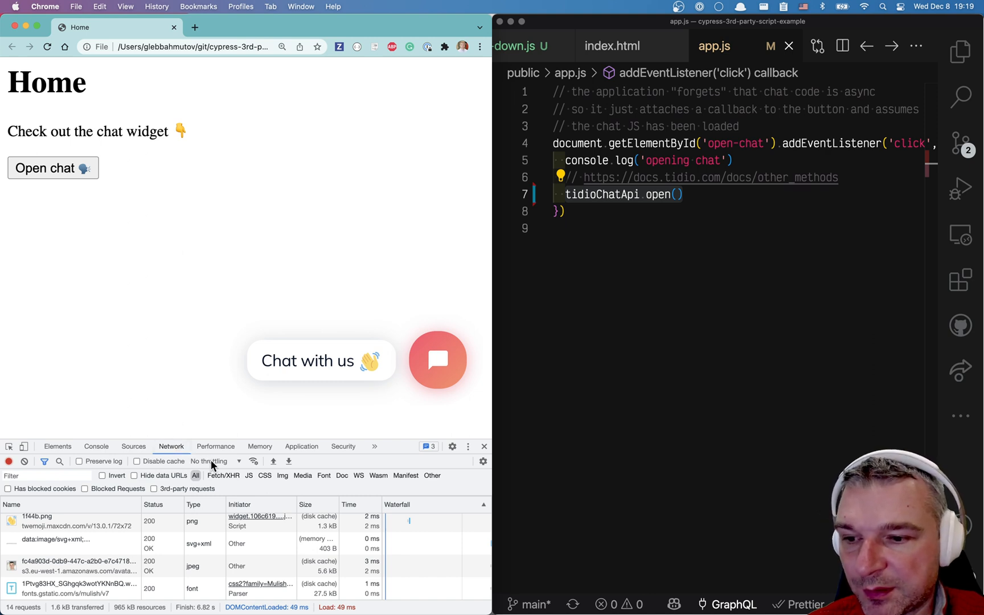
Throttle the network to Slow 3G and reproduce the 'tidioChatApi is not defined' console error by opening chat early
click(213, 461)
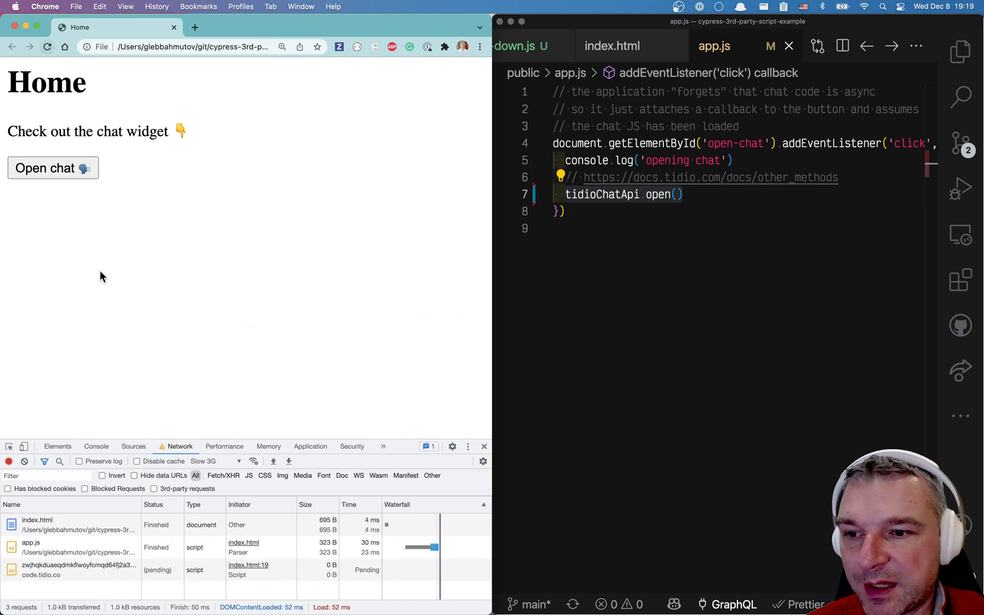
click(52, 168)
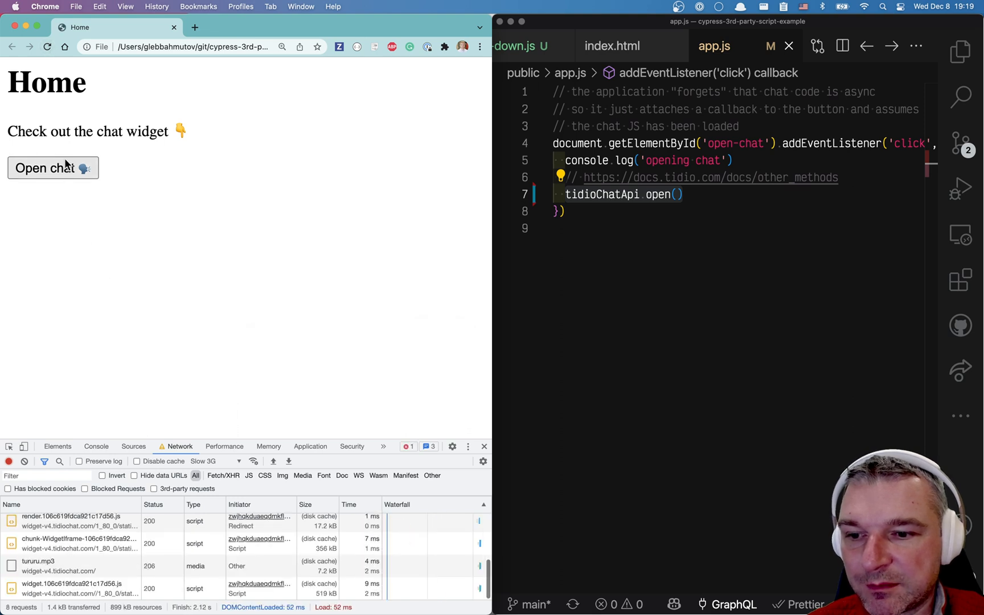
click(53, 168)
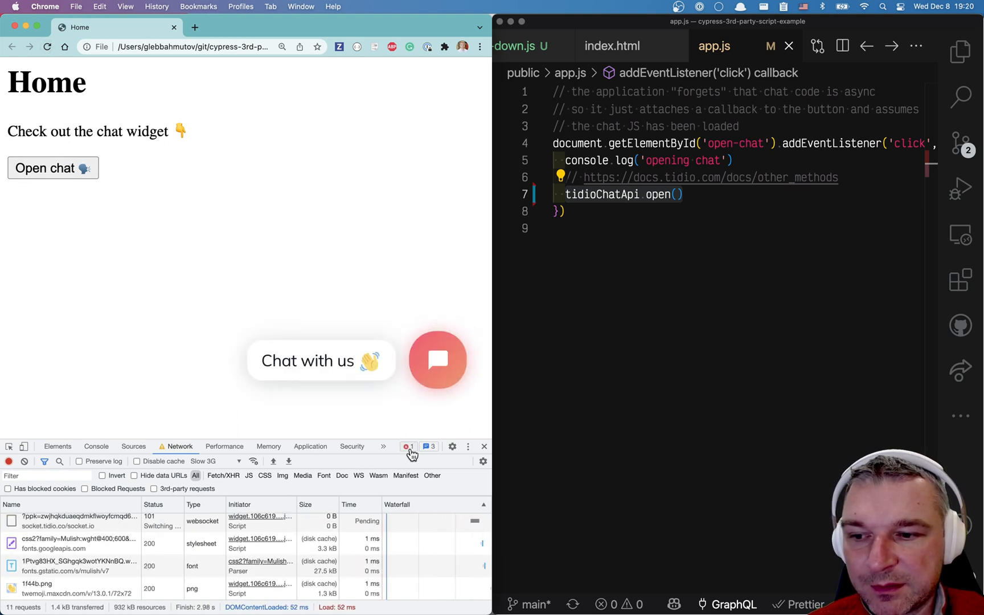
click(96, 446)
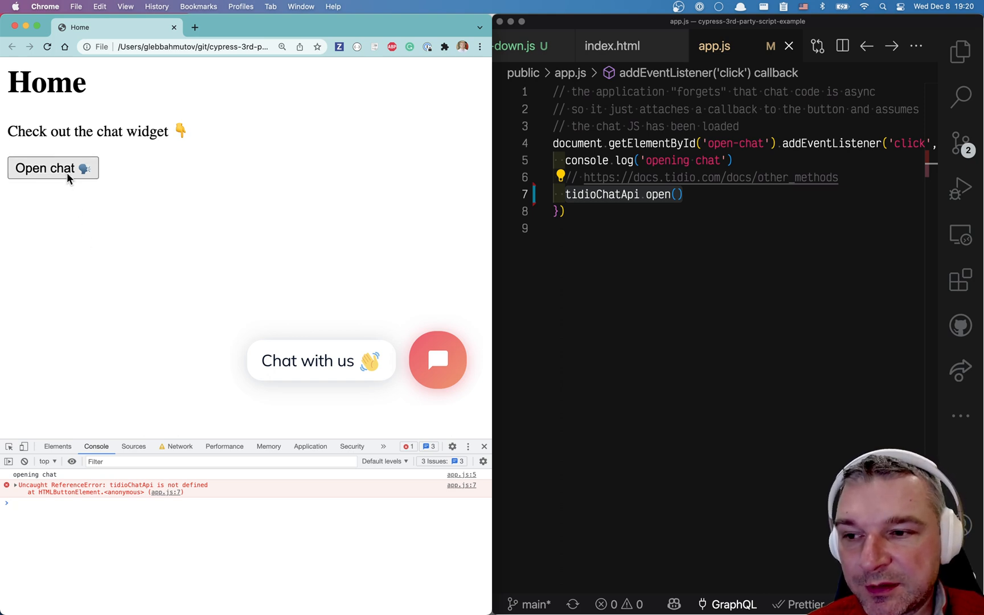
Open chat again once the widget has loaded, then minimize the chat window
click(52, 169)
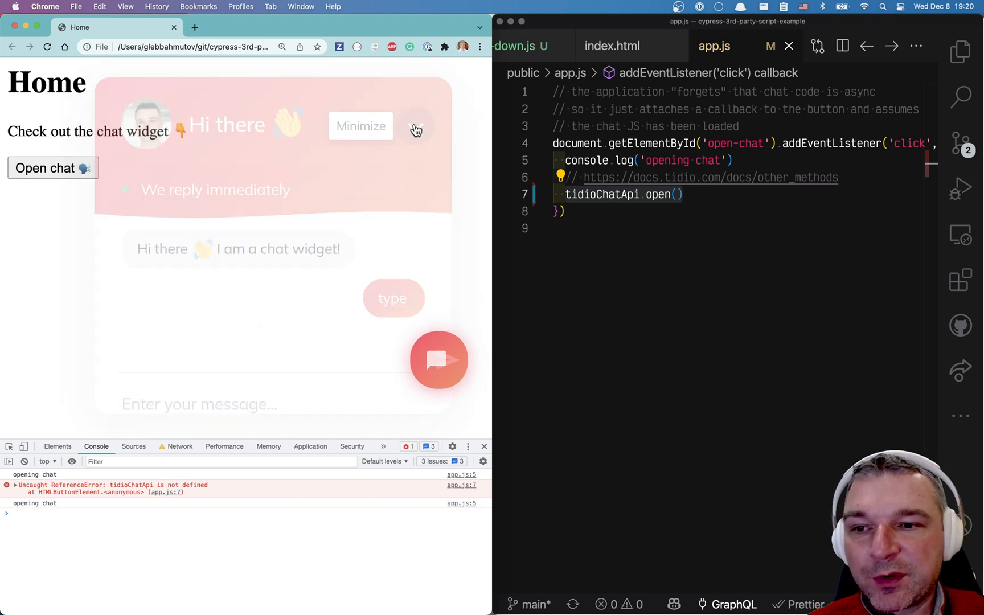
click(416, 126)
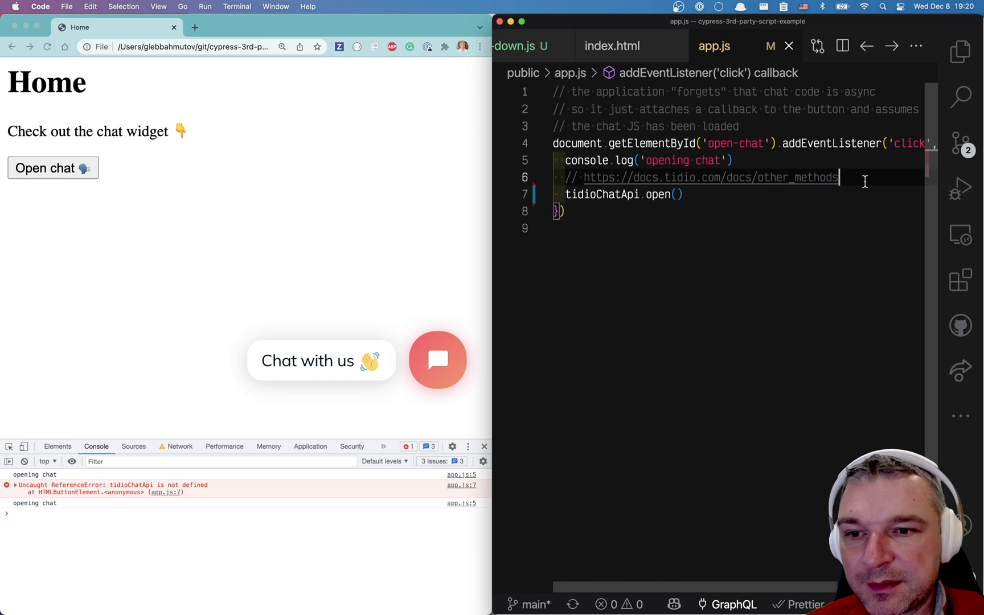
Wrap tidioChatApi.open() in an if (window.tidioChatApi) guard, with the docs.tidio.com chat-api comment
text(// https://docs.tidio.com/docs/chat-api)
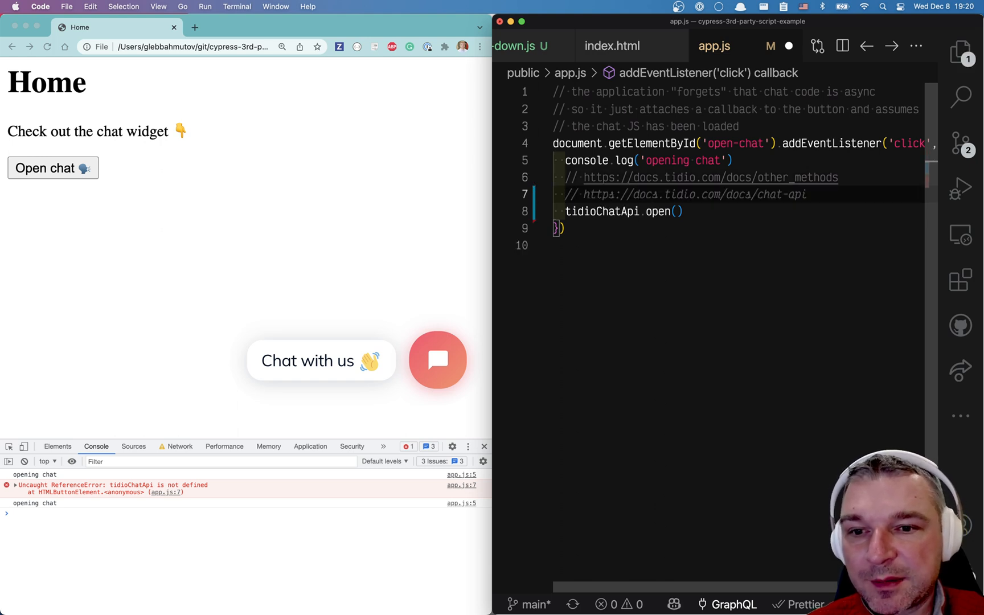
text(if (typeof window.TidioChat === 'undefined') {)
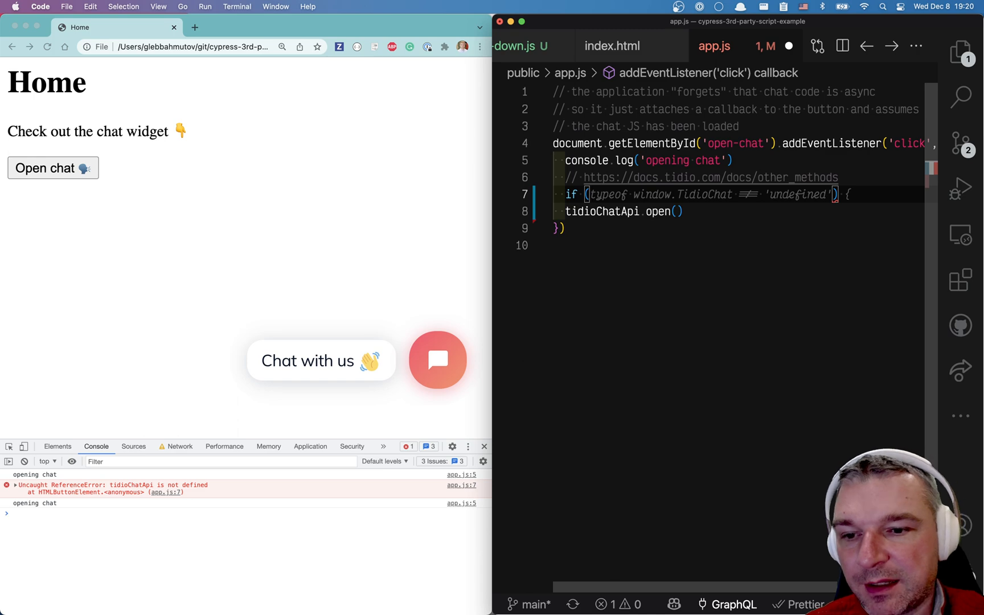
text(window.tidioChatApi)
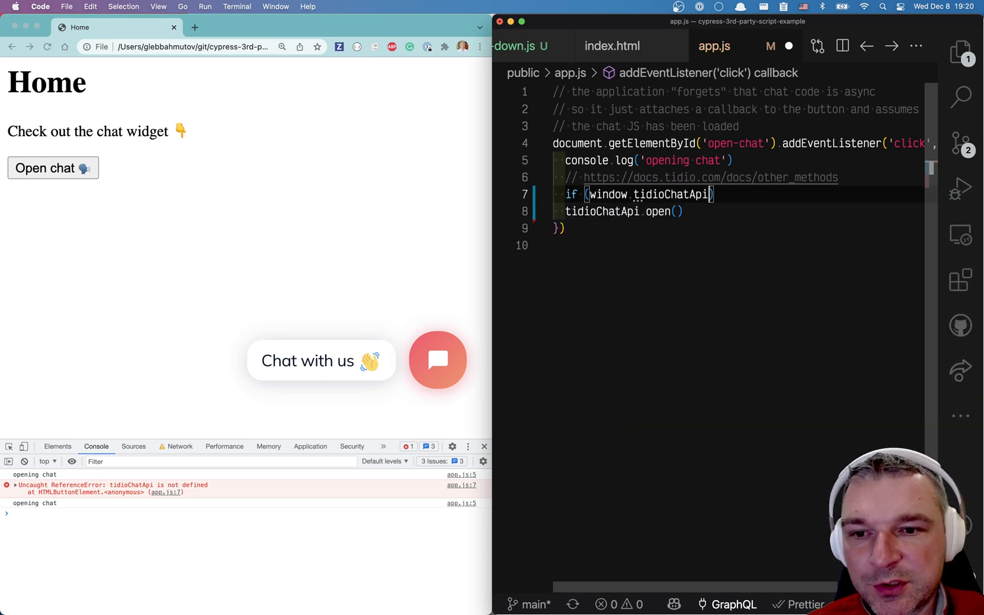
text({)
text(})
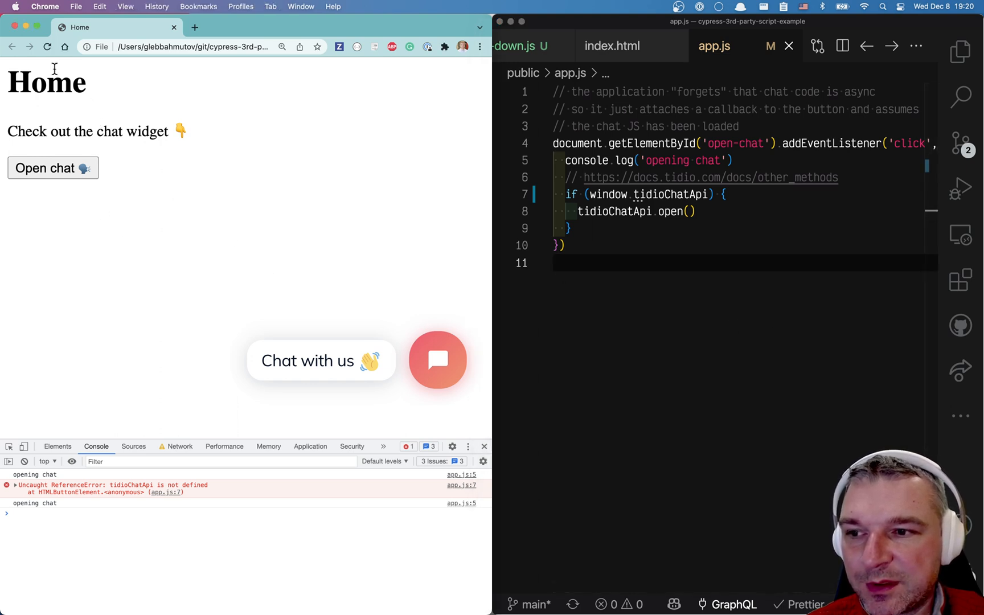
Reload the page and confirm an early Open chat click no longer throws, then minimize the chat
click(52, 169)
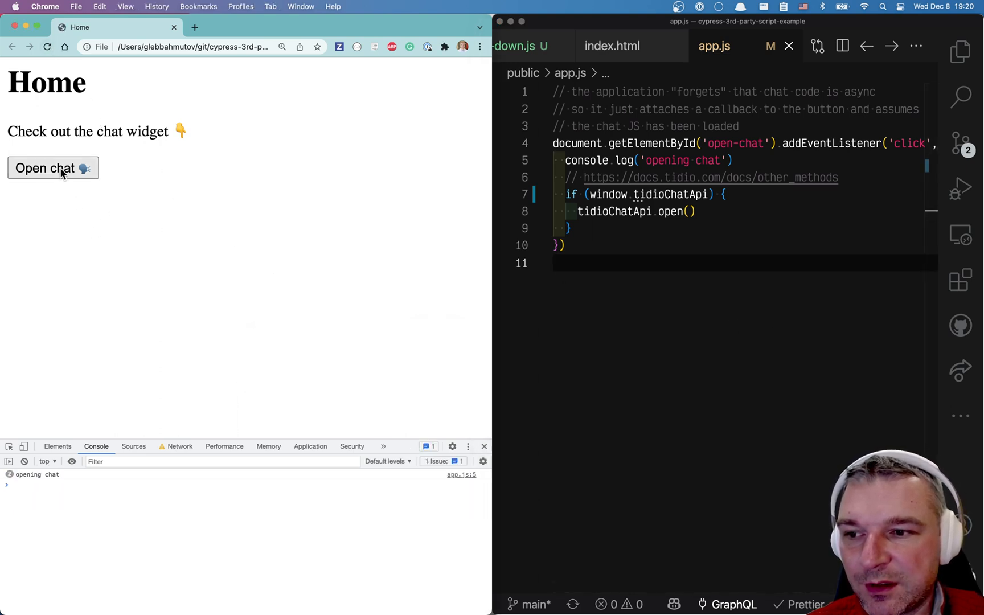
click(53, 169)
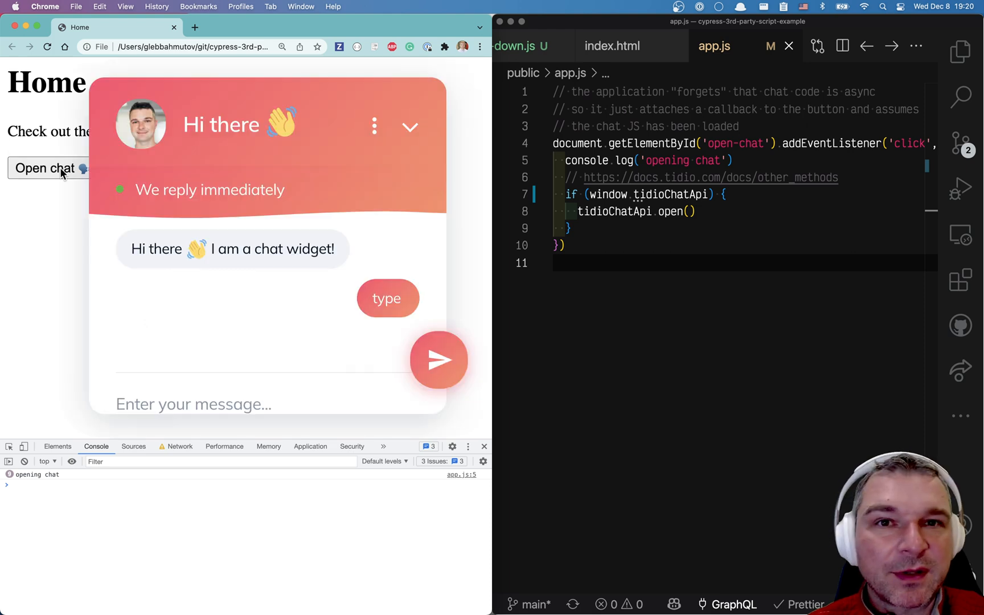
click(410, 126)
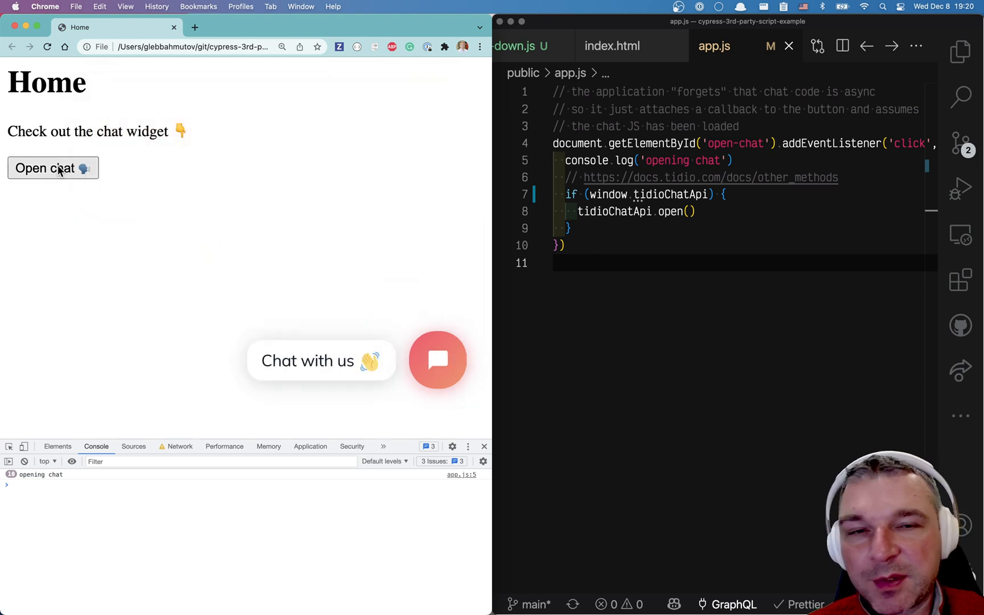
mouse_move(59, 194)
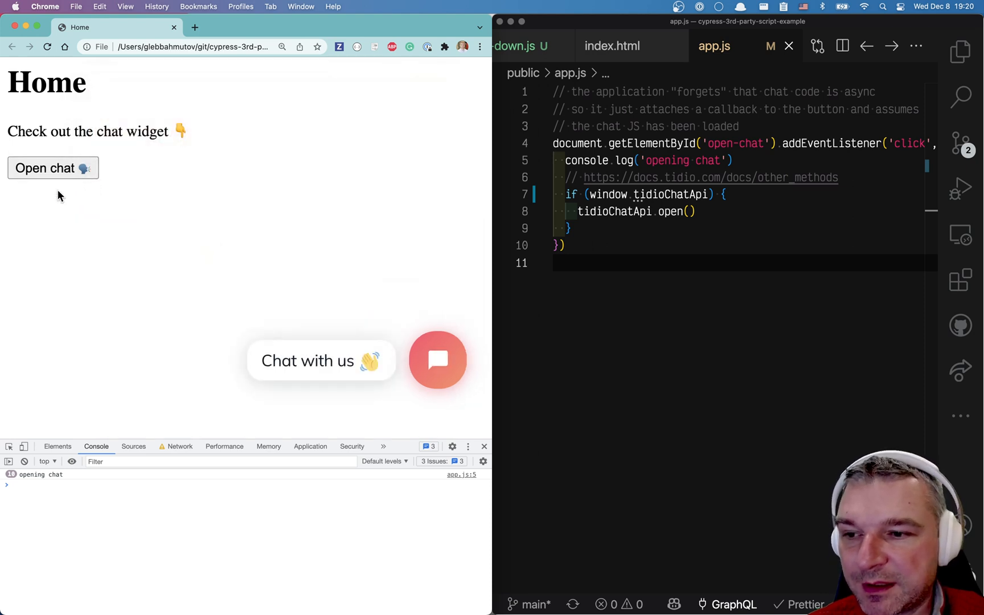
click(53, 168)
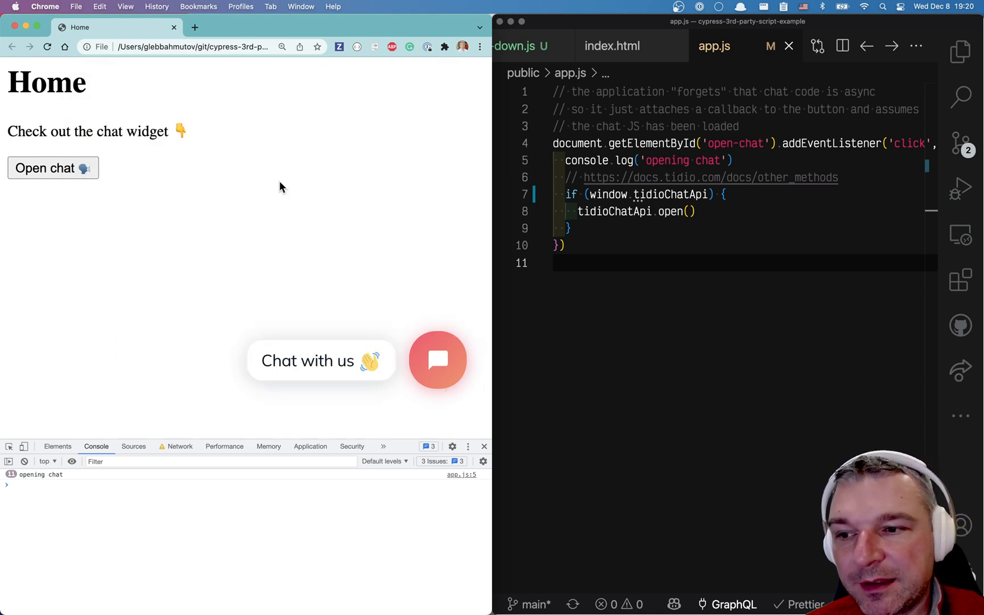
mouse_move(139, 194)
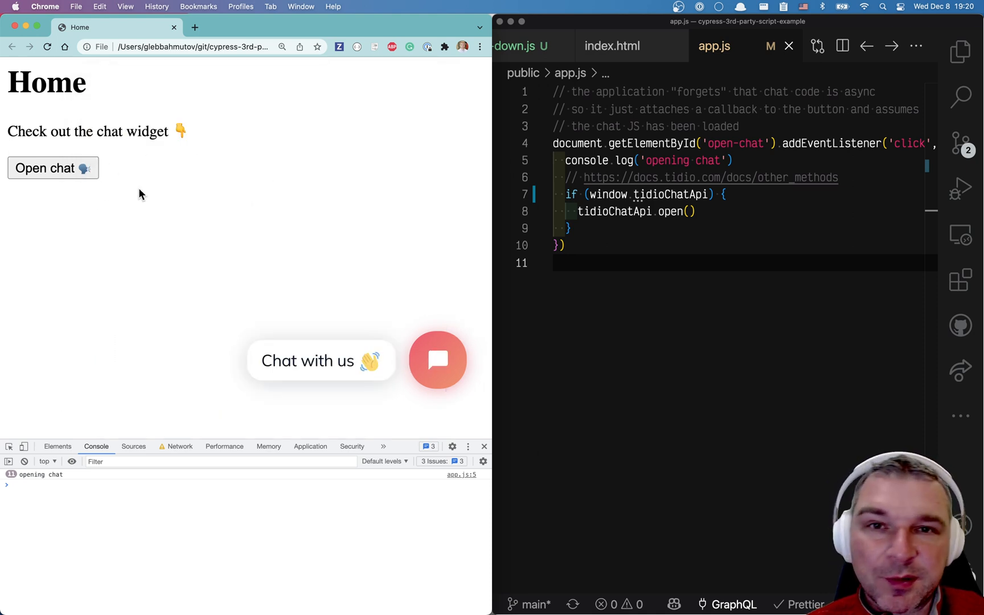
mouse_move(97, 194)
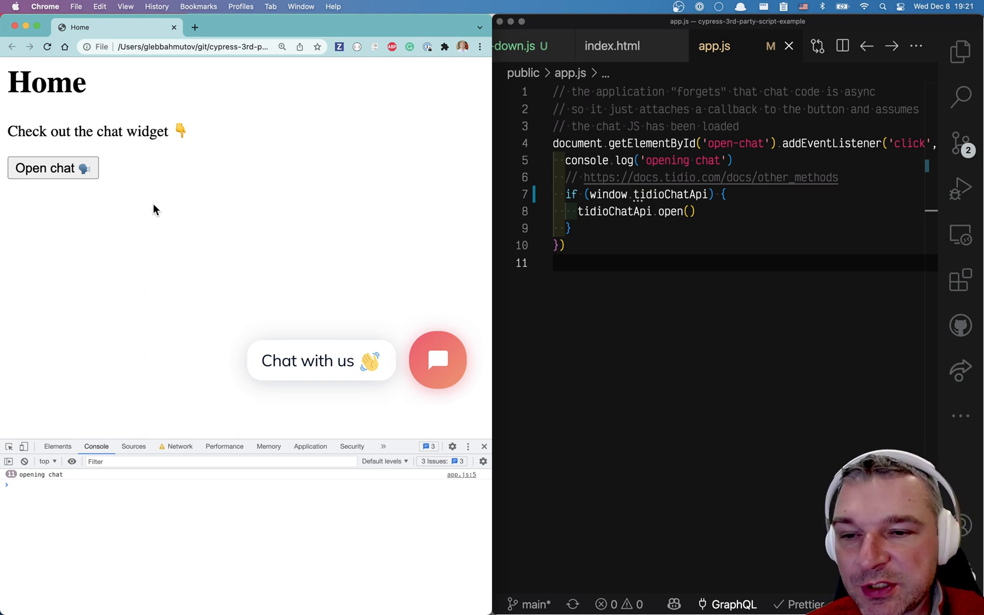
Add cy.get('#open-chat').click() after cy.visit in slow-down.js and save the spec
click(636, 46)
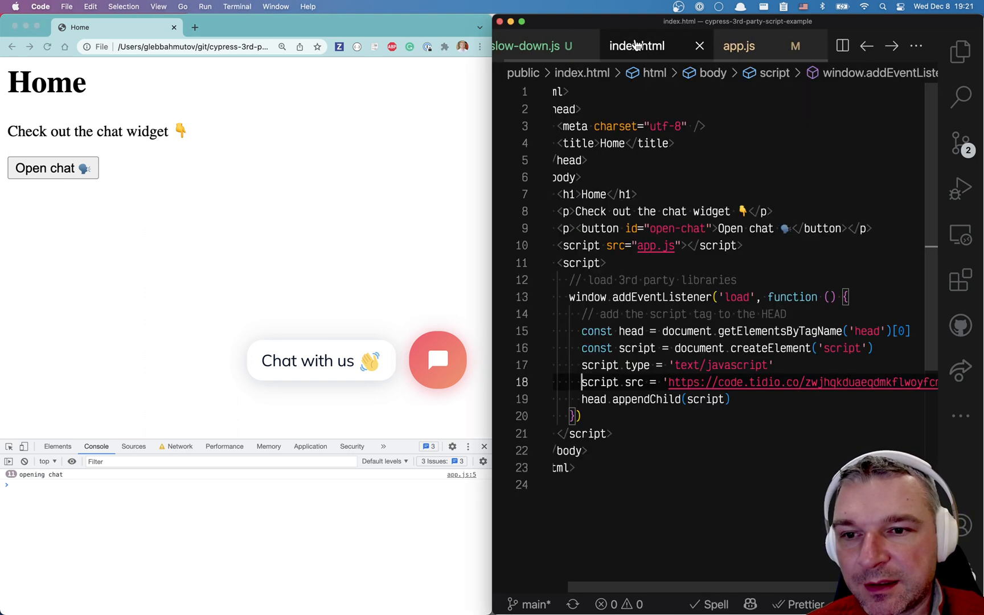
click(531, 45)
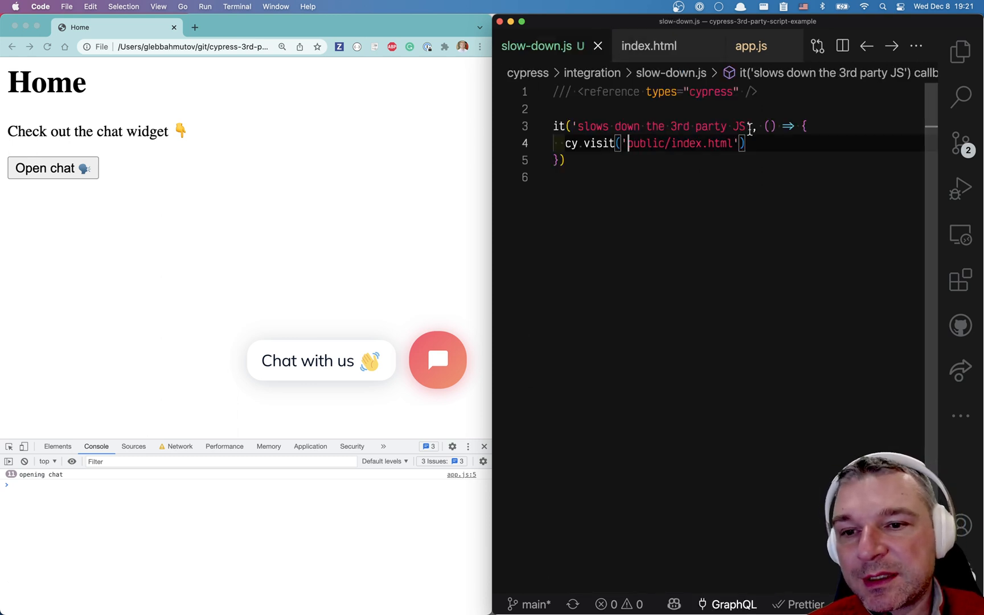
click(53, 169)
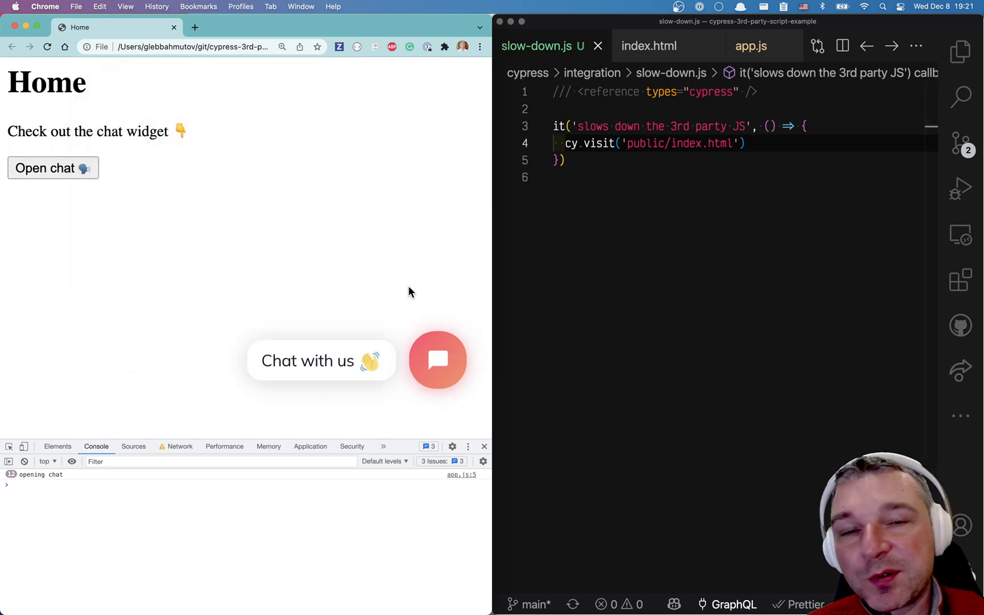
text(cy.get('#slow-down').click())
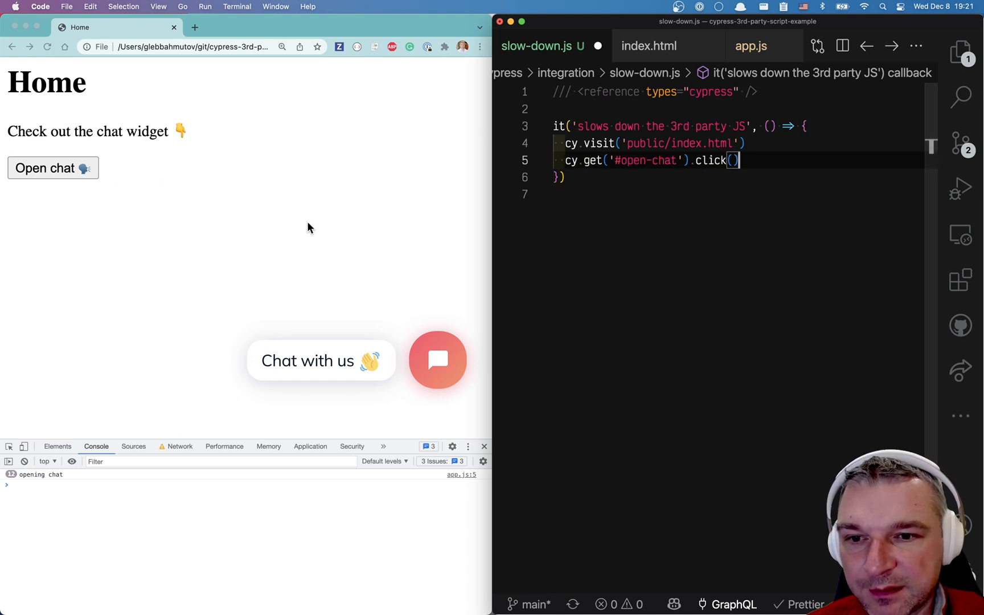
key(cmd+tab)
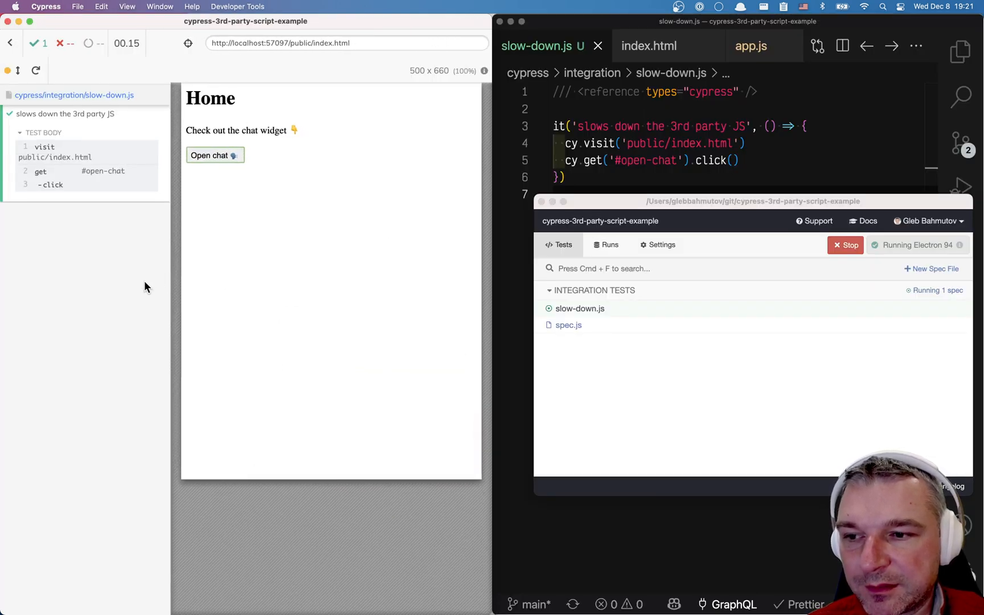
Run the slow-down spec in Cypress and wait for the Tidio chat widget to pop up
click(214, 155)
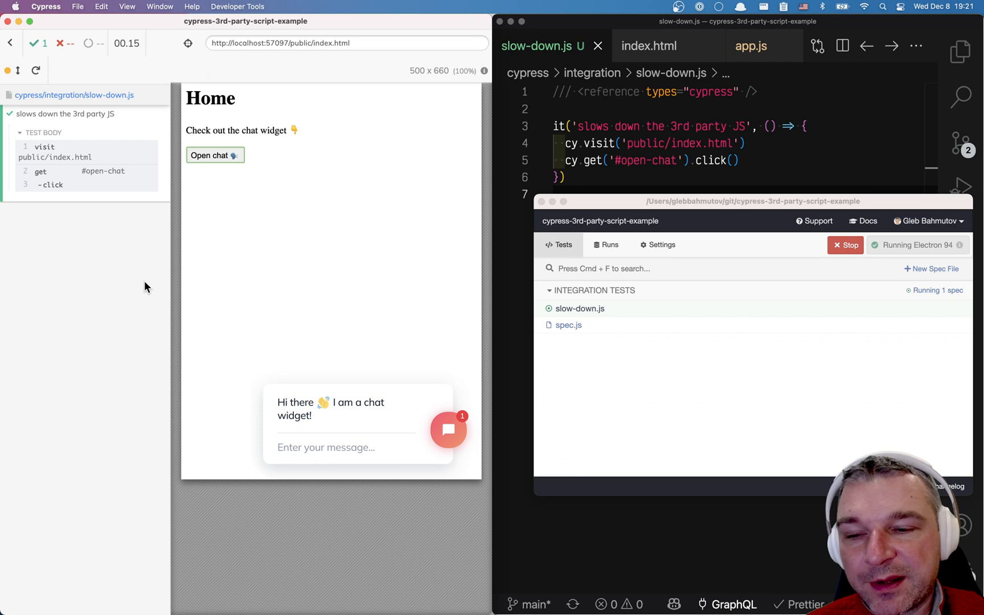
mouse_move(150, 311)
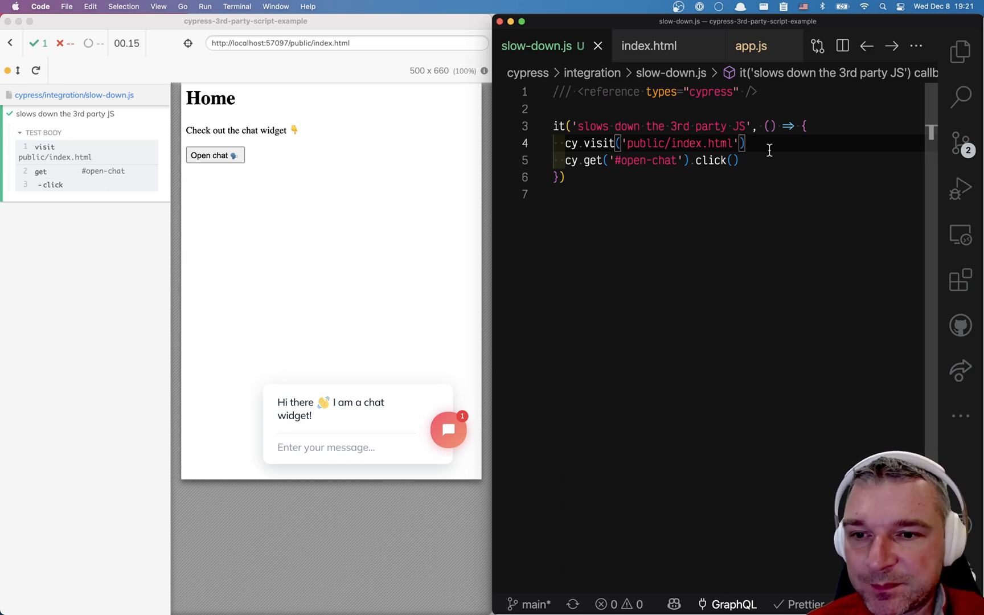
click(649, 45)
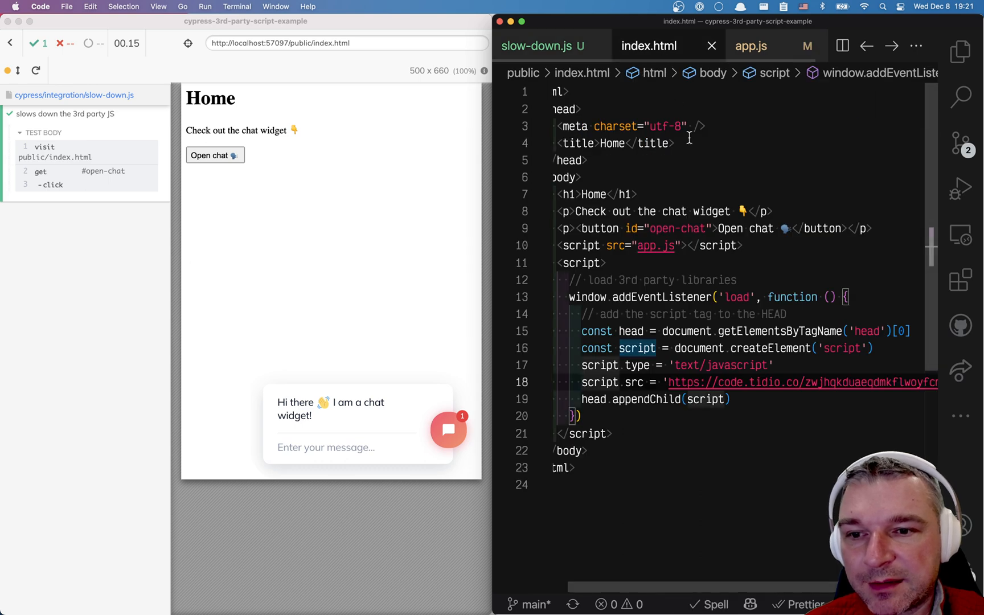
key(cmd+tab)
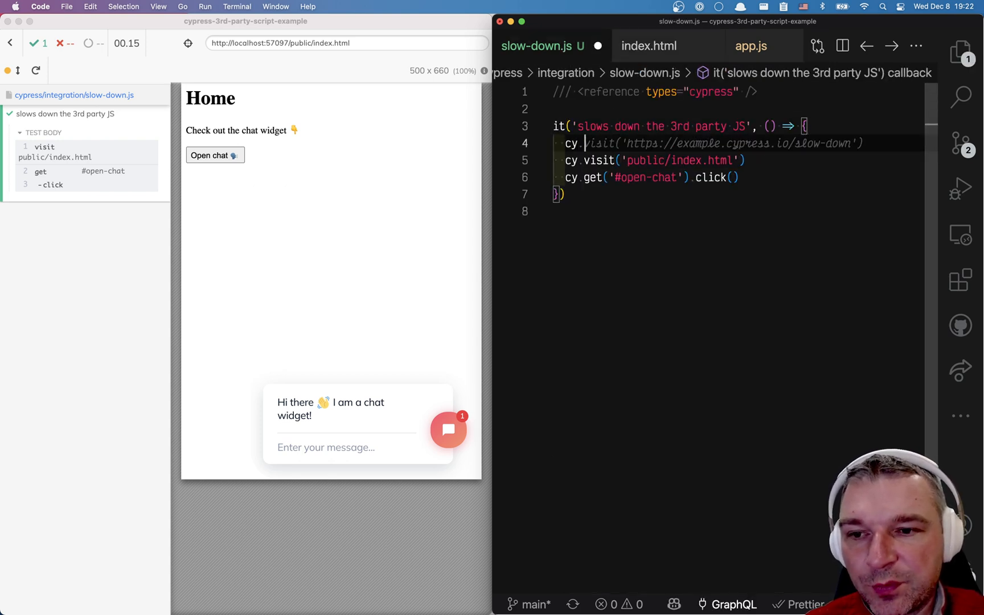
text(https://code.tidio.co/zwjhqkduaeqdmkflwoyfcmqd64fj2a3s.js)
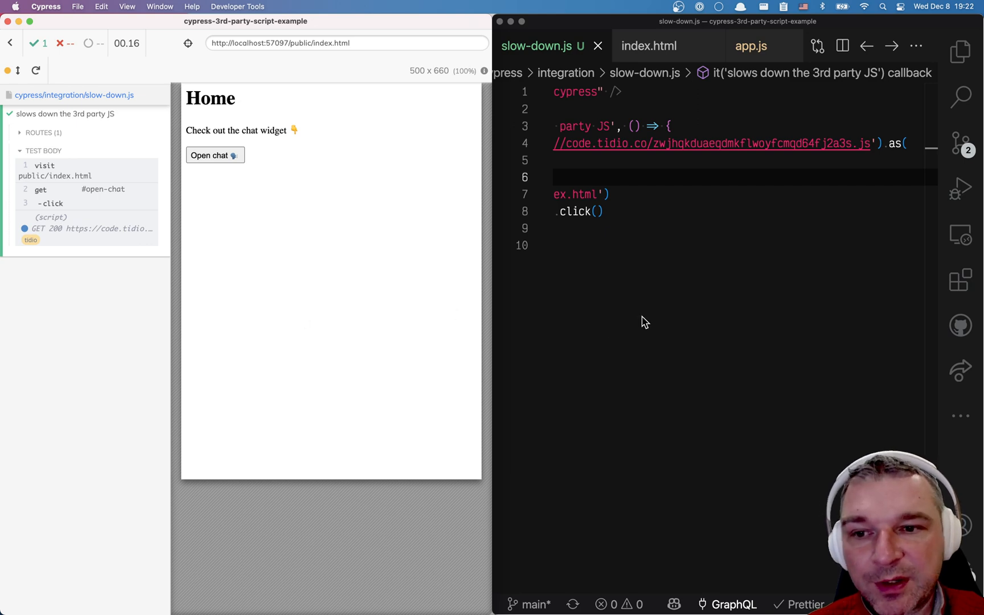
double_click(712, 144)
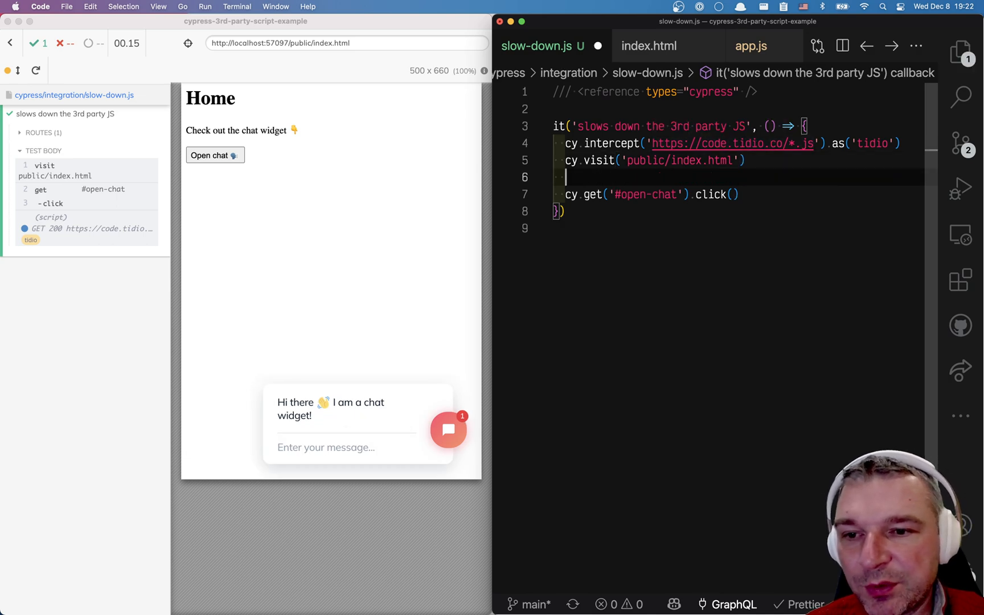
text(cy.wait('@tidio'))
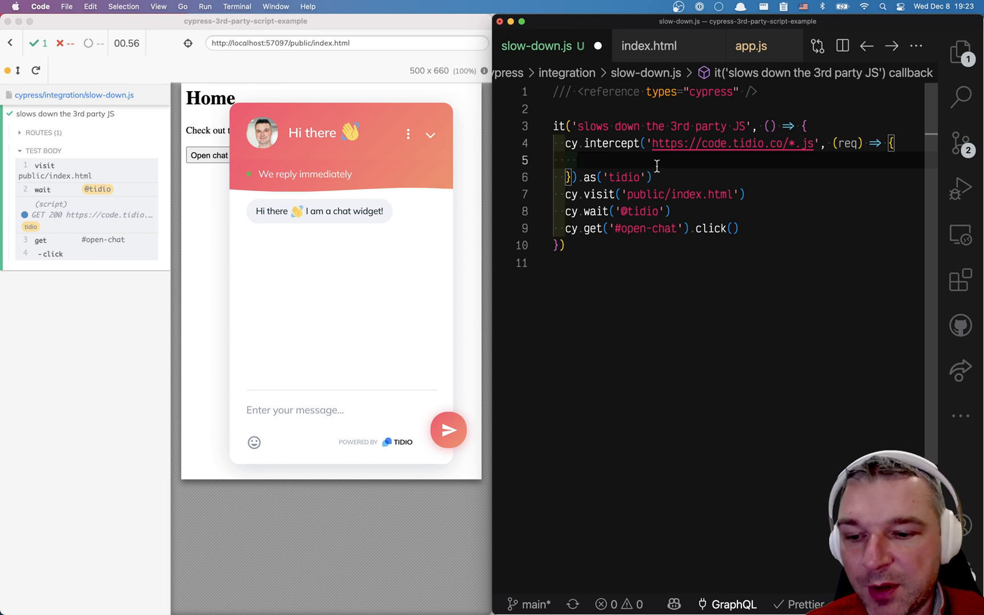
Return Cypress.Promise.resolve().delay(3000).then(() => req.continue()) from the intercept handler
text(req.continue)
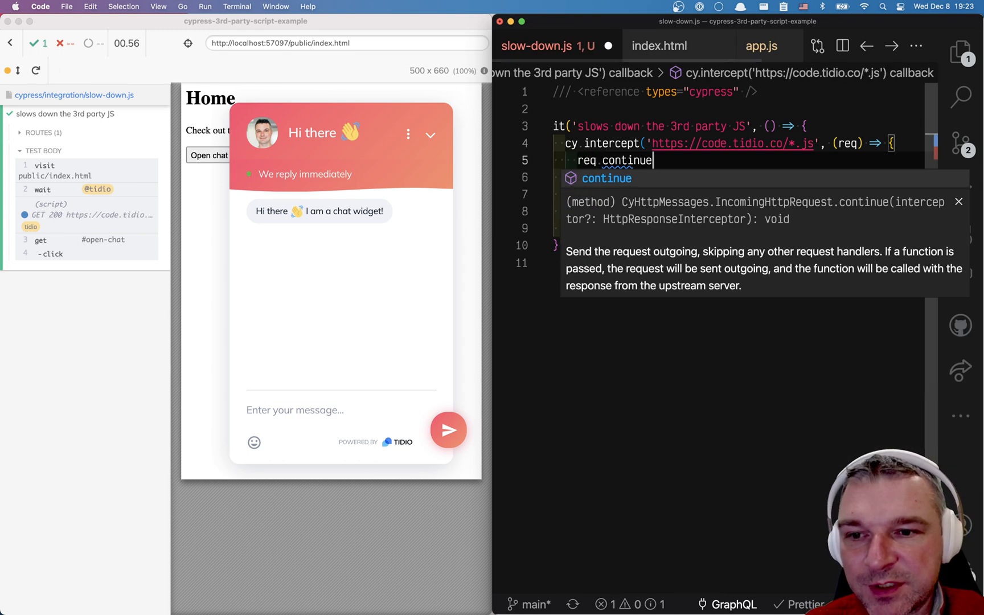
text(())
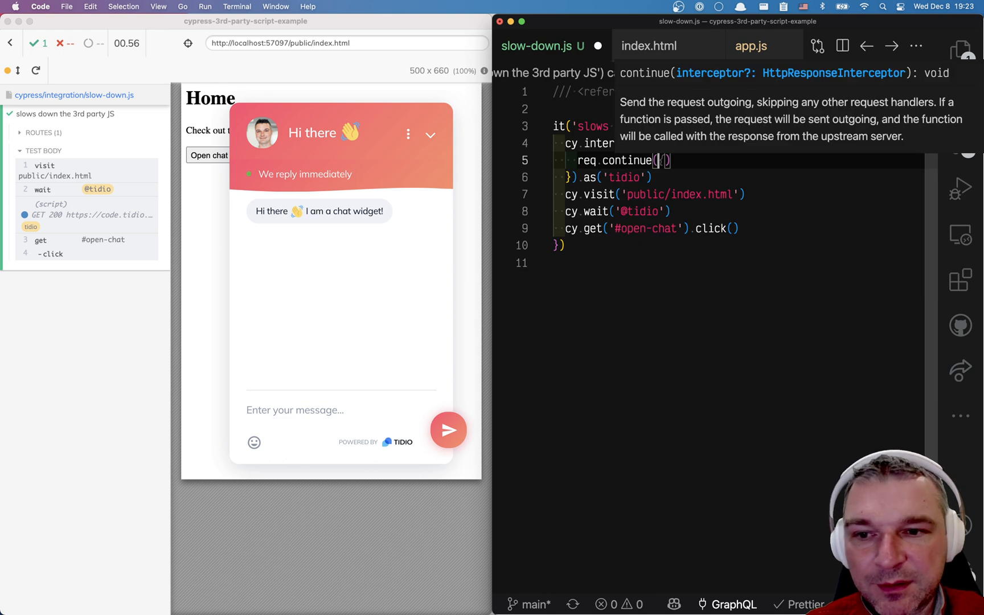
text(res =)
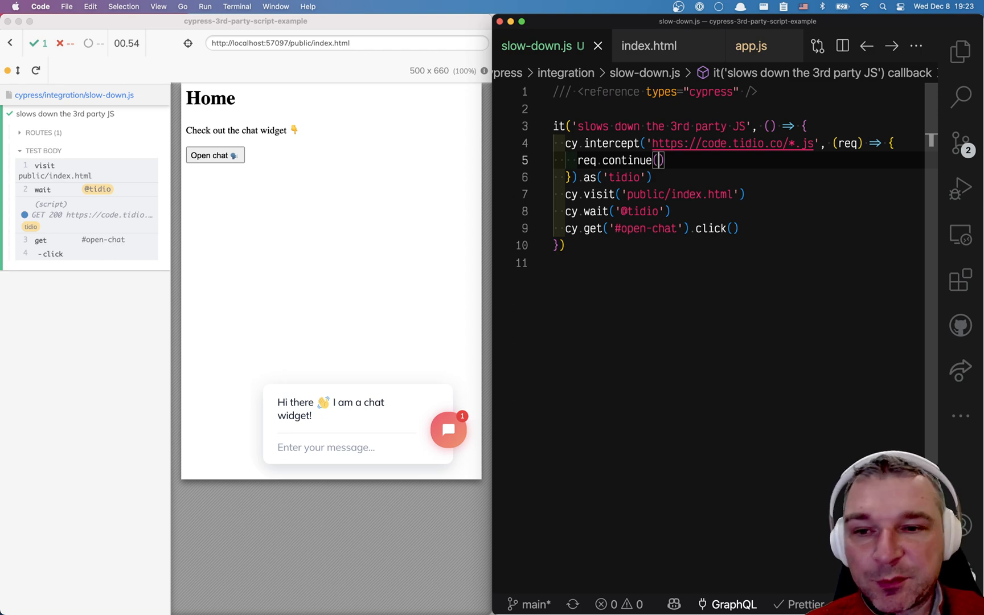
text(return)
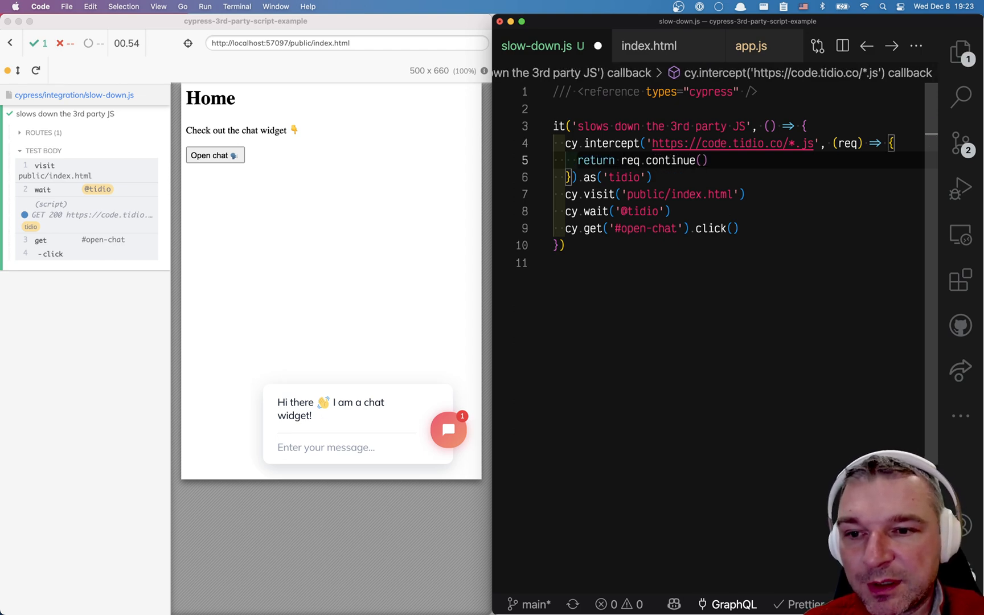
text(Cypress.Promise()
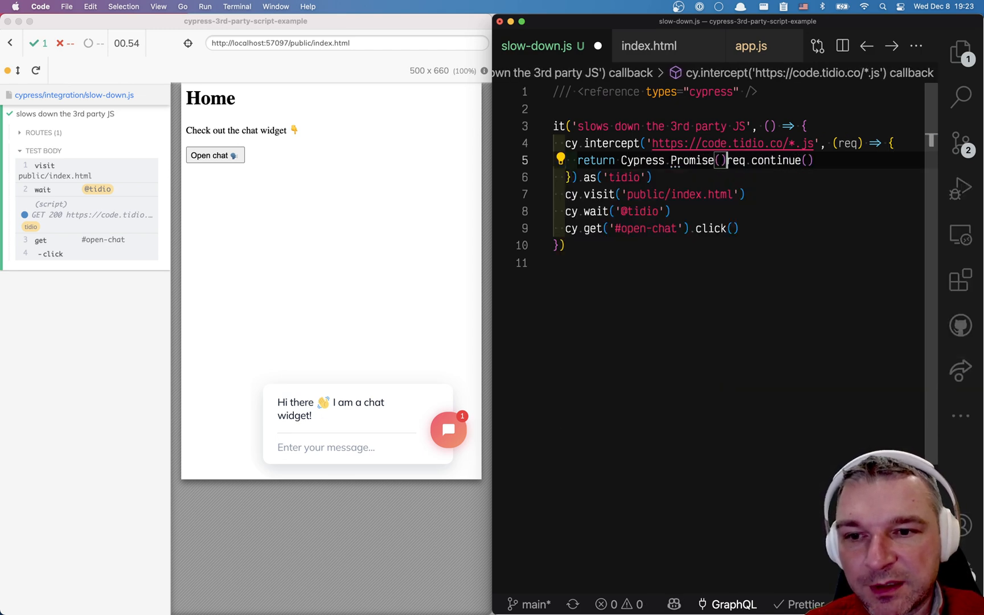
text(delay)
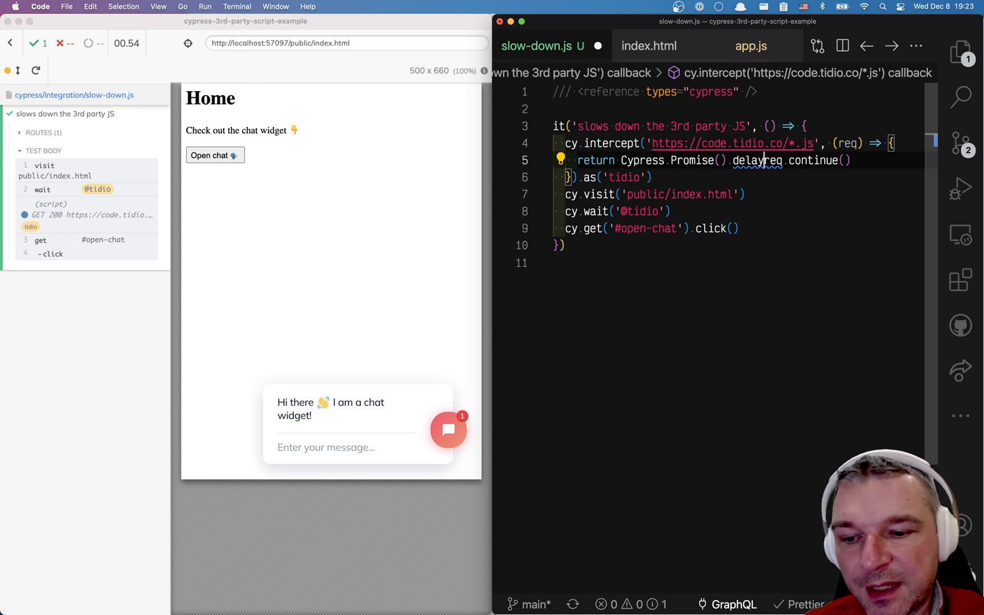
text(3000))
text(solv)
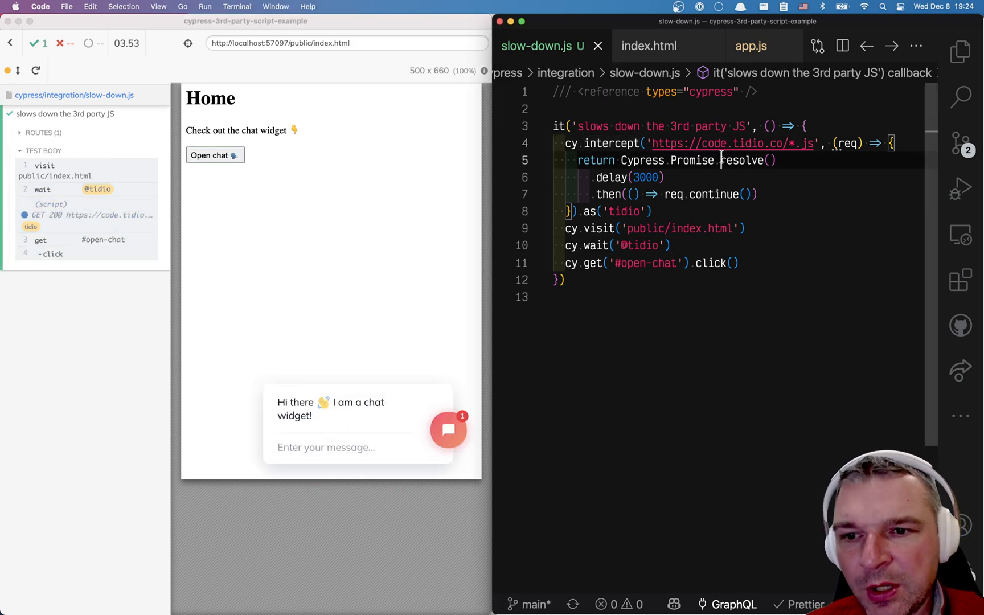
Drop resolve() so the handler reads Cypress.Promise.delay(3000).then(() => req.continue()), and rerun the test
double_click(692, 161)
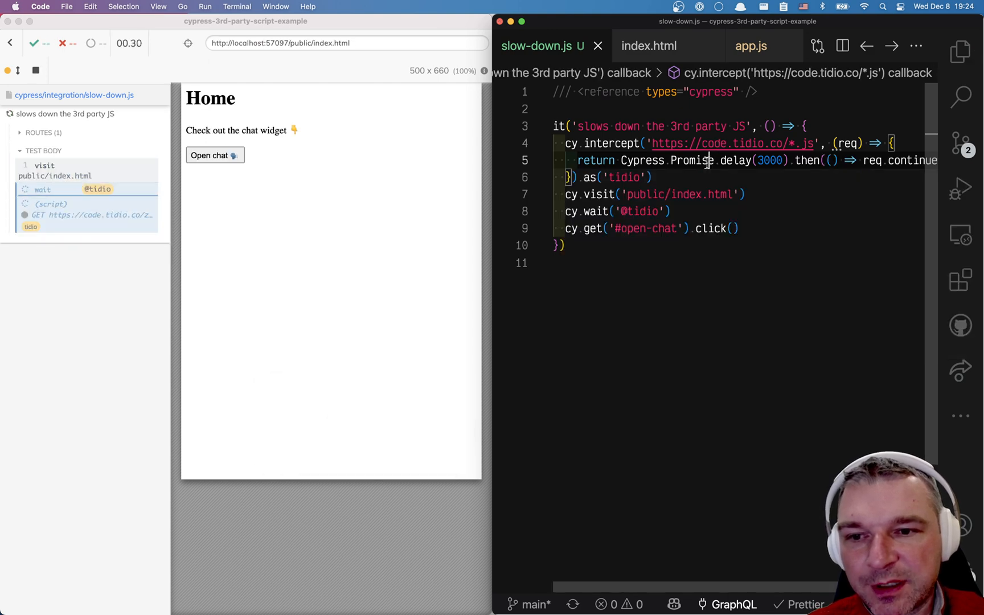
mouse_move(740, 161)
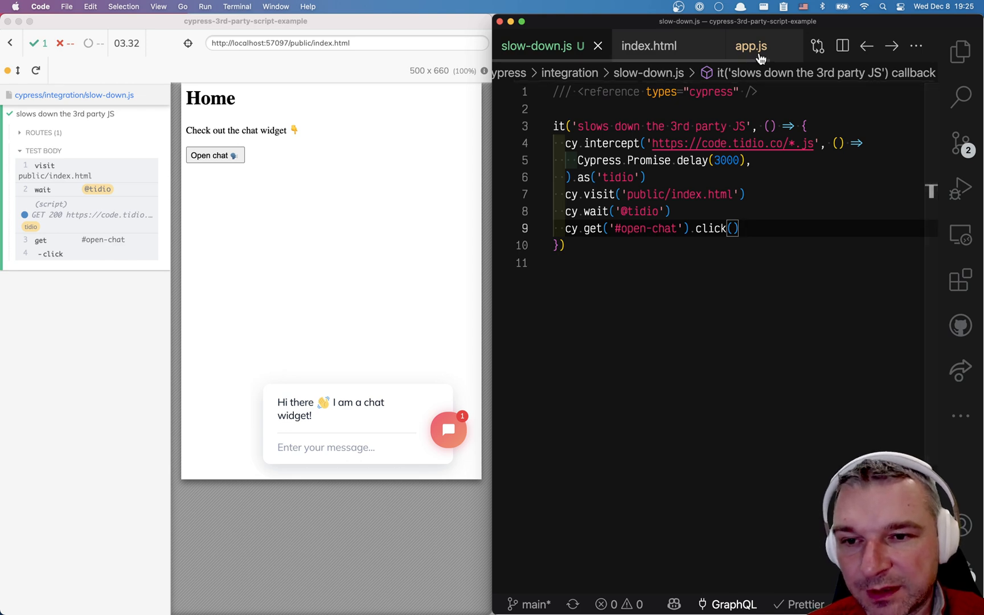
Switch to app.js to inspect how the chat button uses tidioChatApi.open()
click(752, 45)
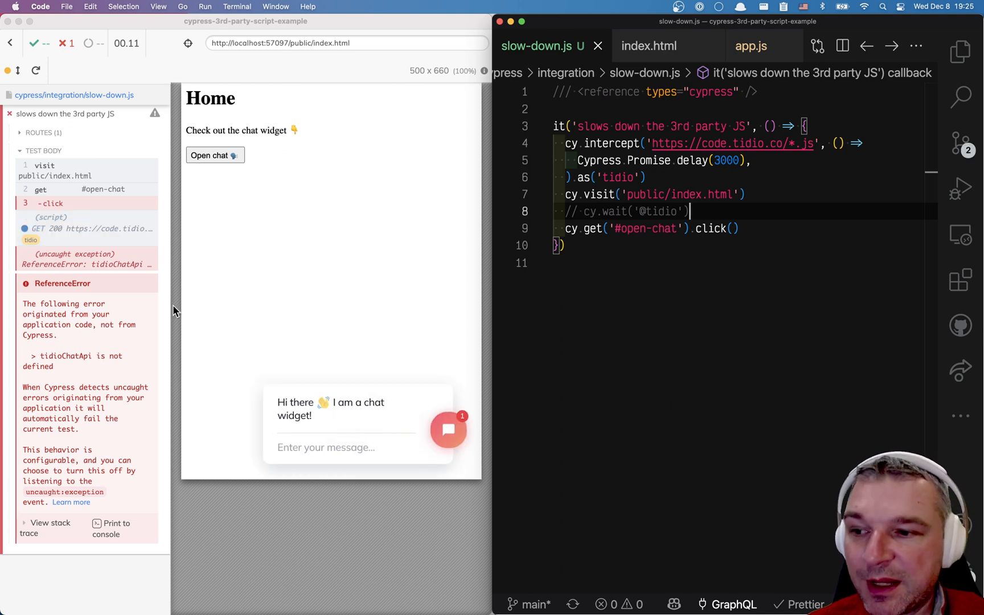
mouse_move(271, 237)
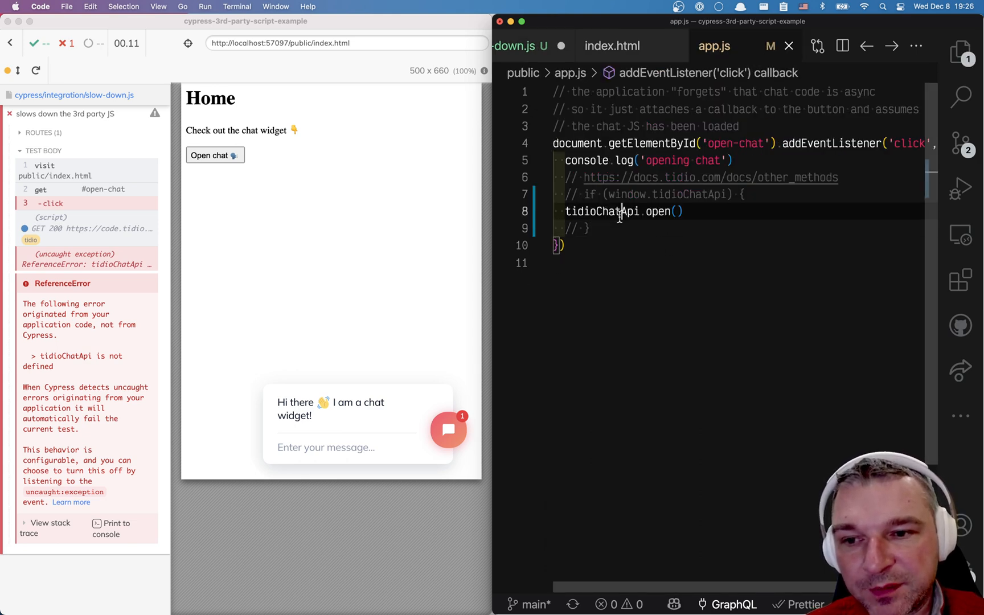
Add cy.window().its('tidioChatApi') after cy.visit so the spec waits for the global before clicking
double_click(601, 212)
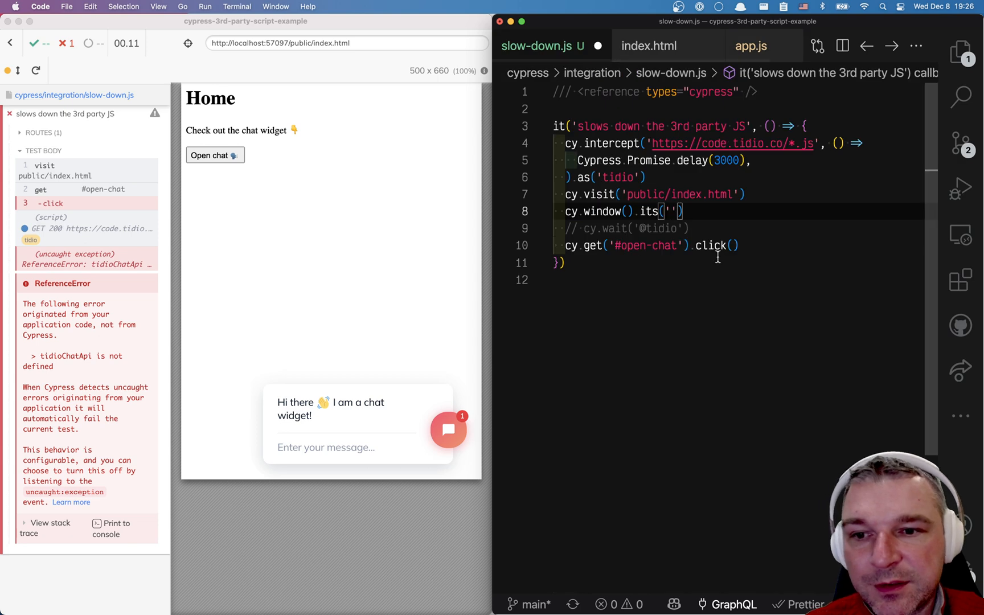
text(tidioChatApi)
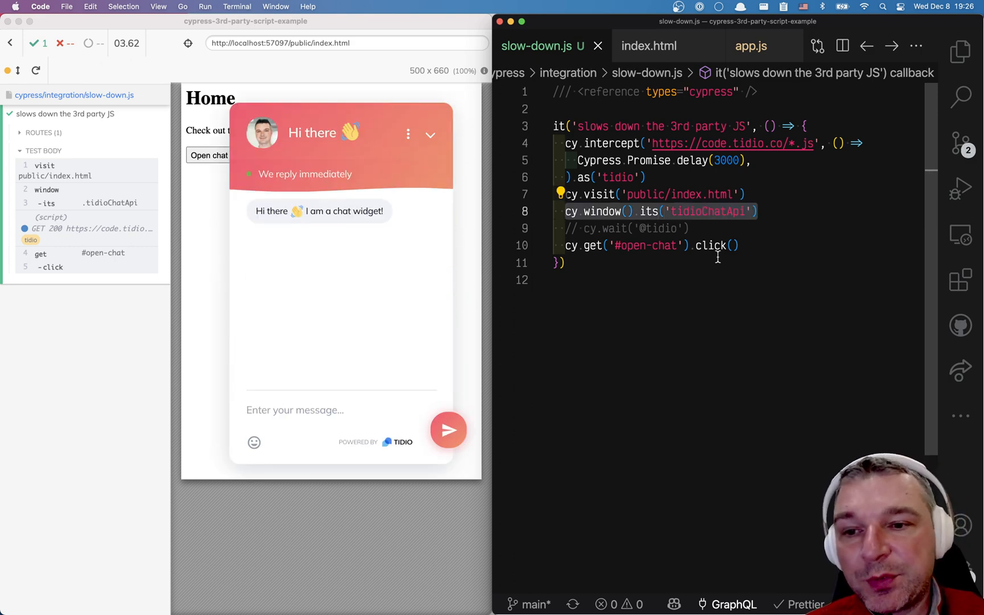
double_click(712, 212)
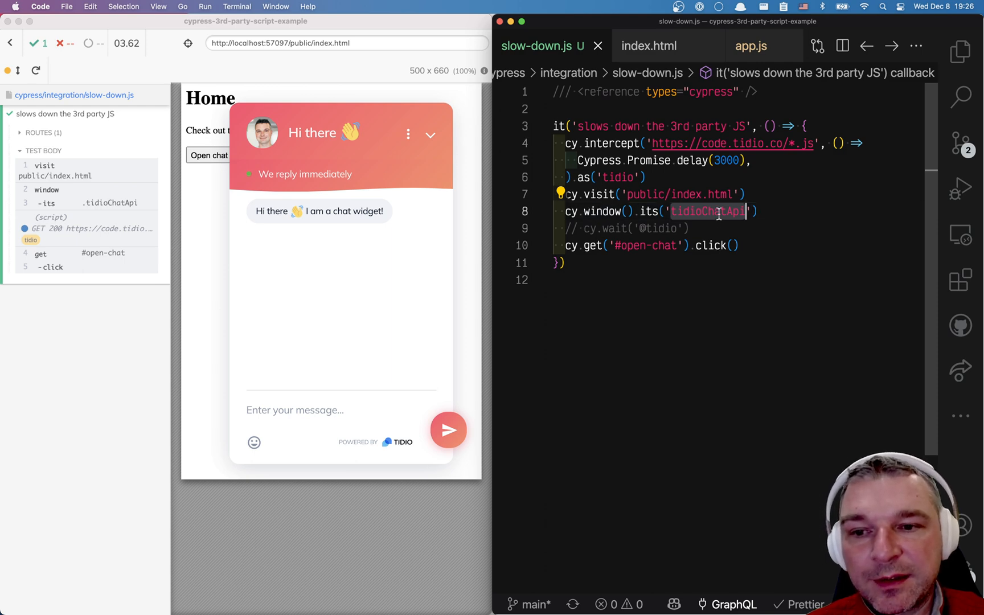
mouse_move(782, 237)
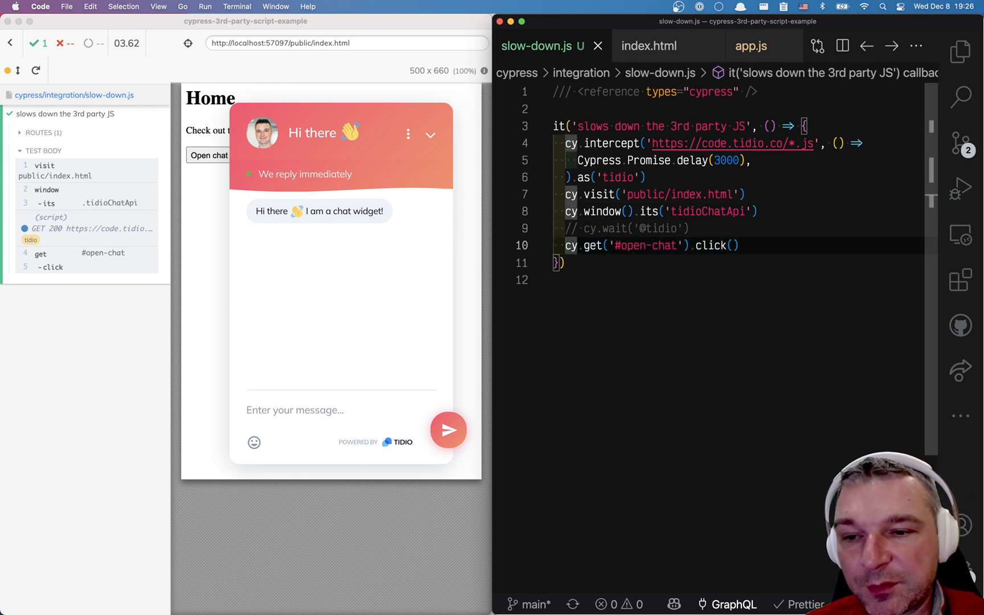
Comment out the Open chat click and chain .invoke('openChat', 'test') onto its('tidioChatApi')
text(//)
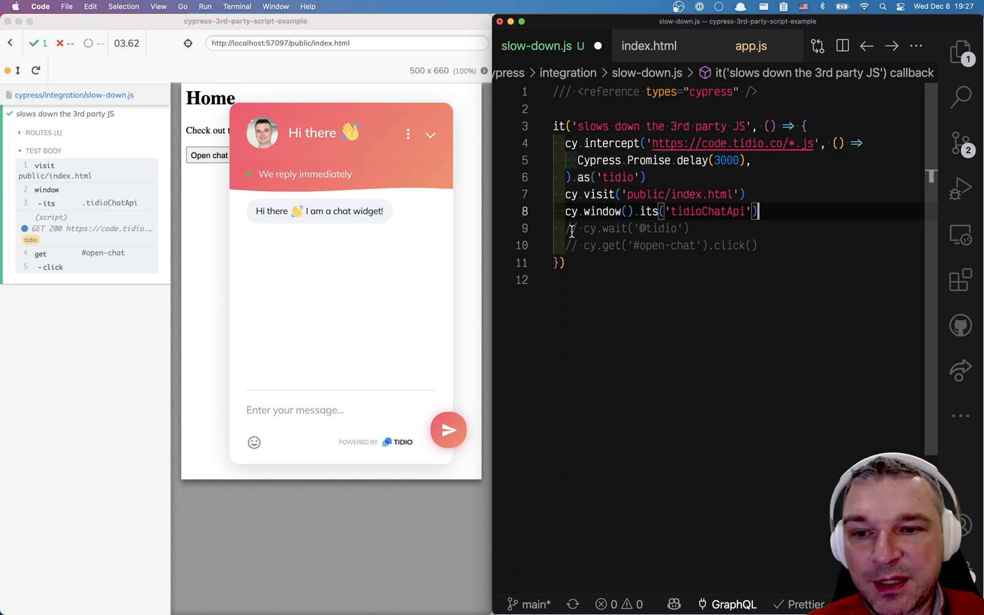
text(.invoke('openChat', 'test'))
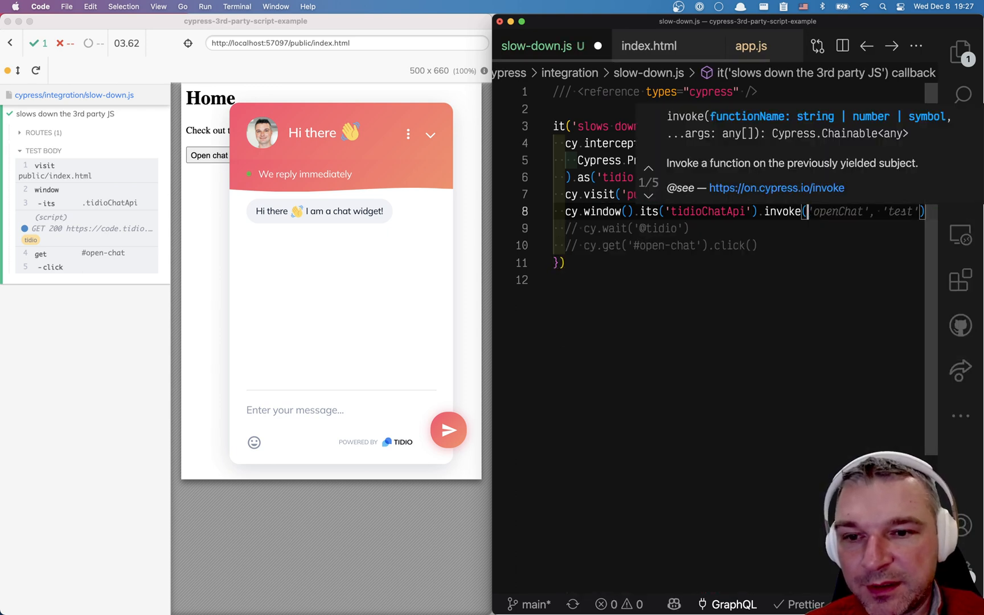